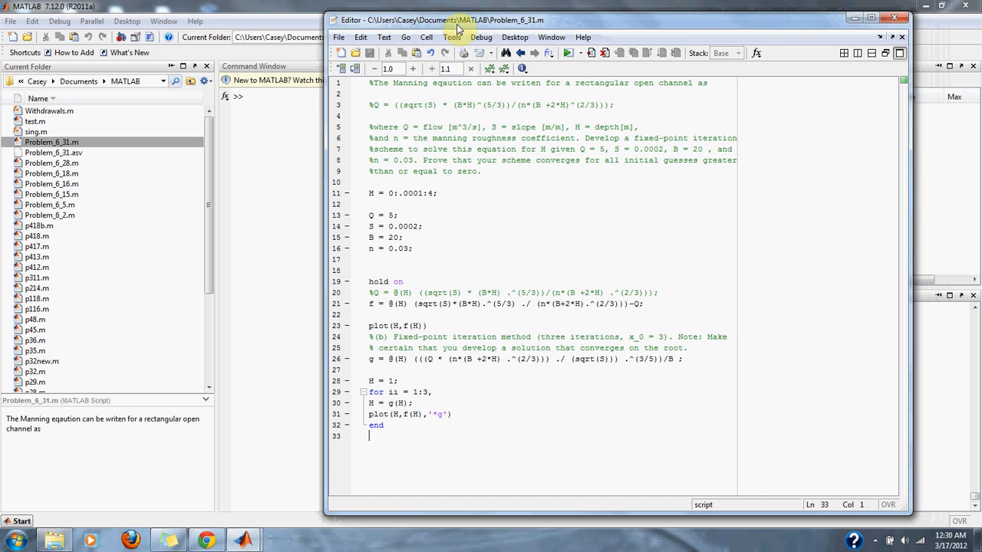
mouse_move(850, 200)
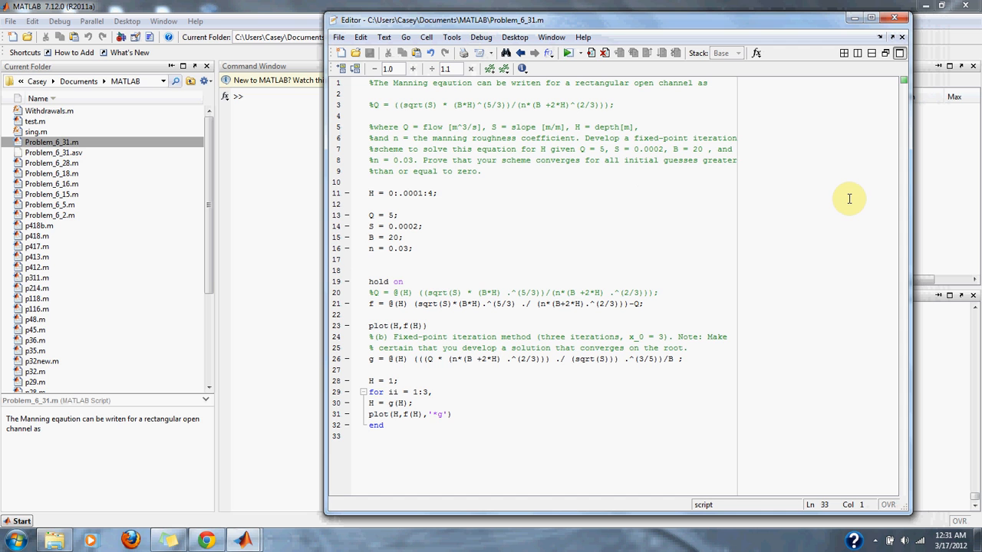
mouse_move(454, 193)
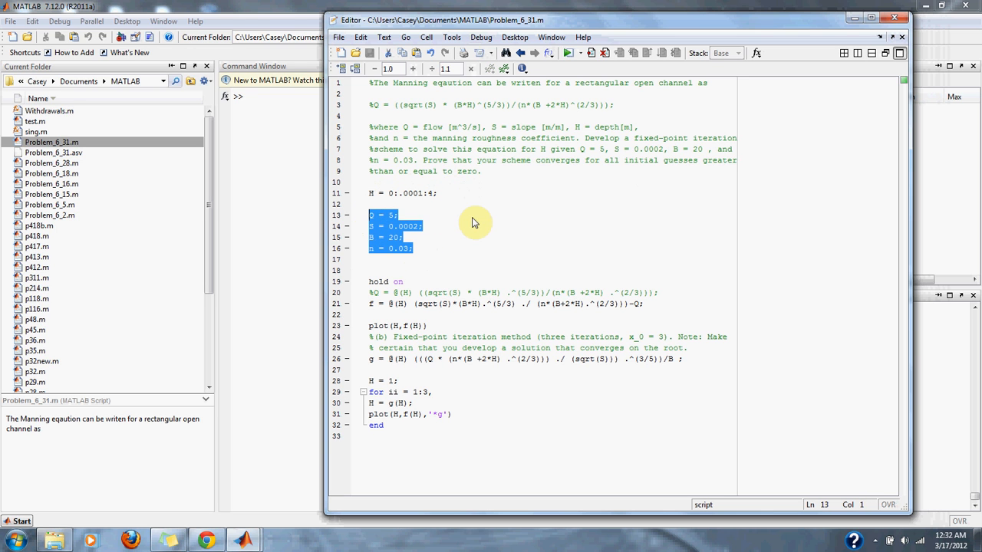
mouse_move(494, 227)
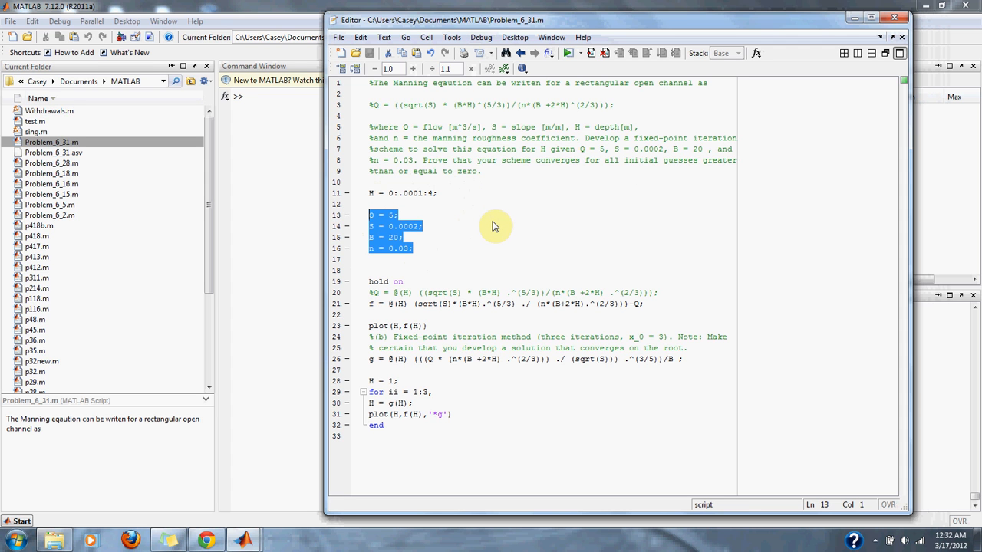
mouse_move(484, 224)
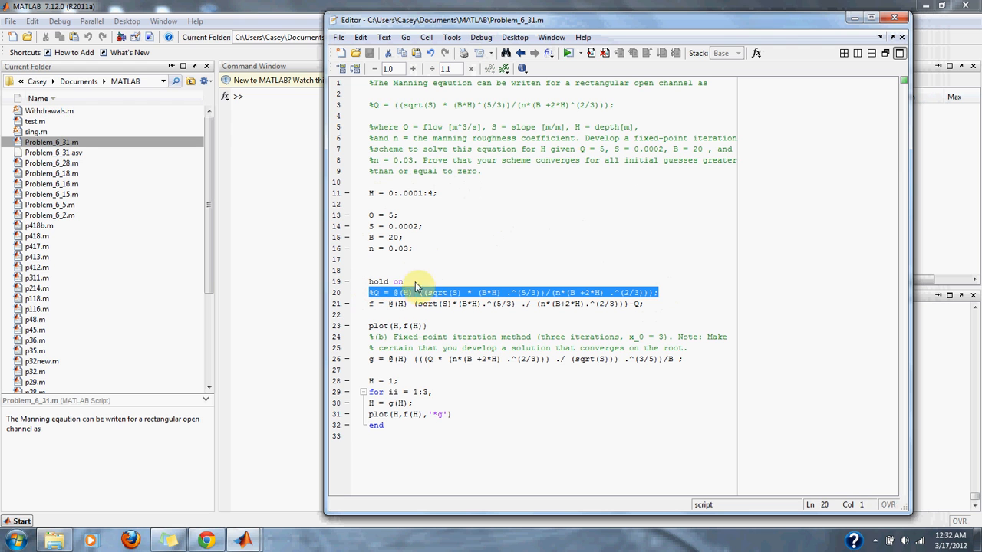
mouse_move(464, 264)
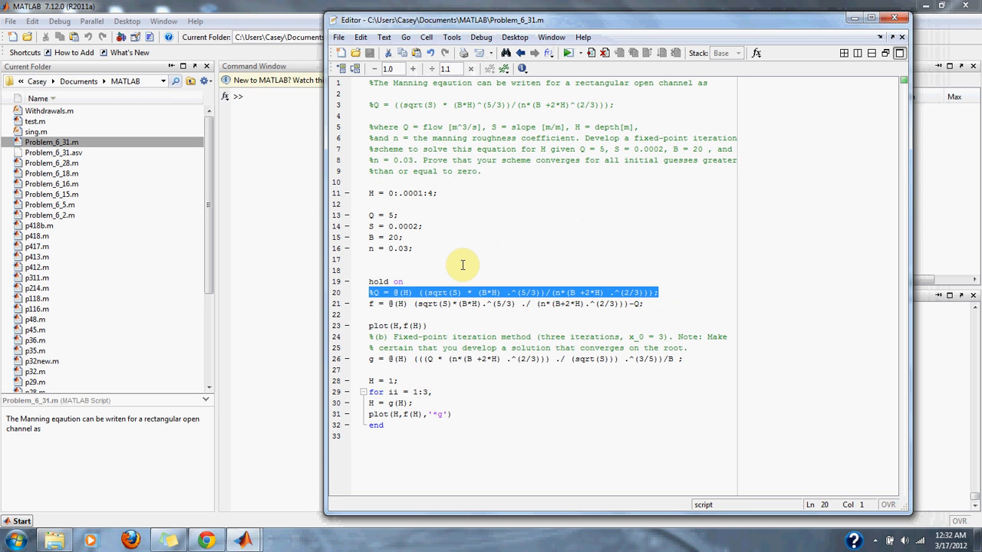
mouse_move(672, 294)
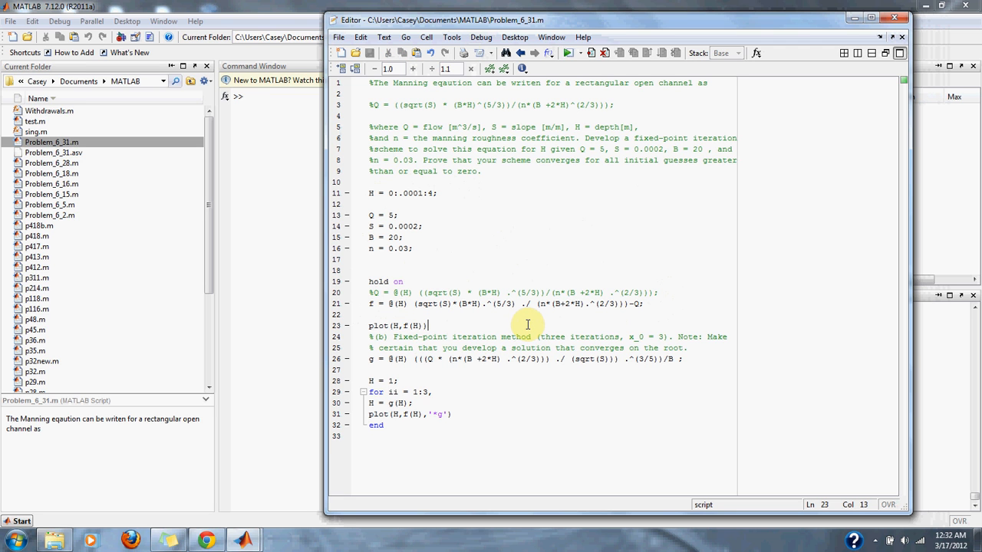
mouse_move(700, 357)
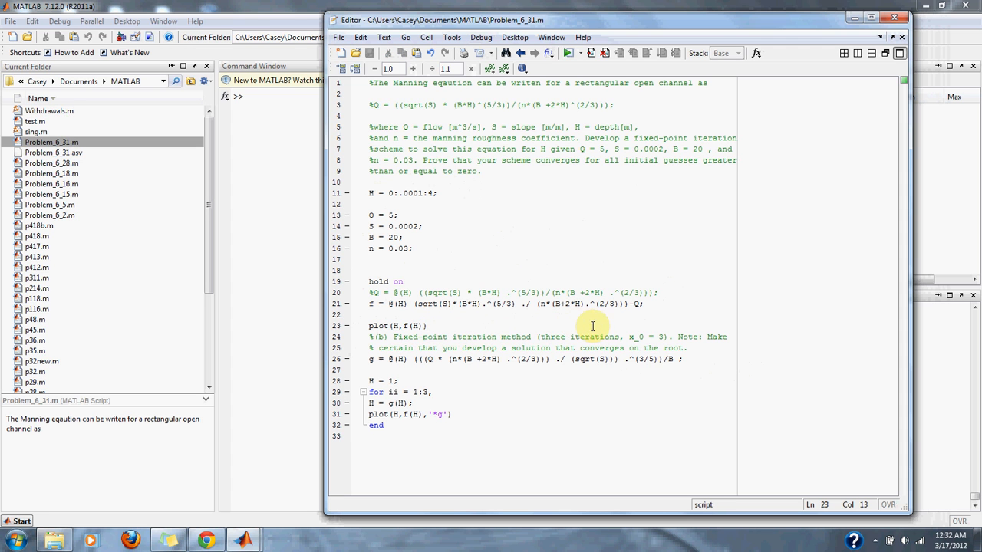
Mark the iteration loop header and the plotting line inside it for discussion.
double_click(646, 337)
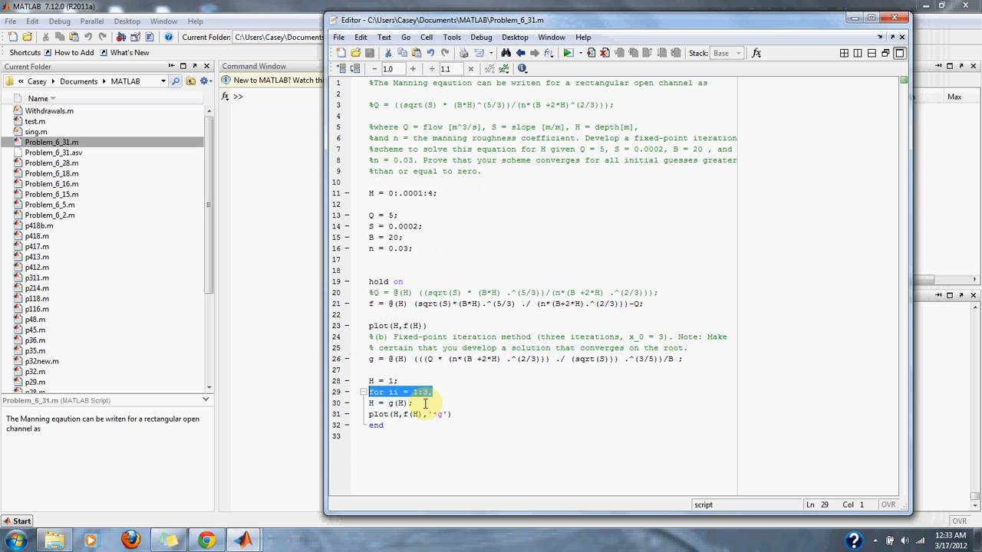
click(420, 402)
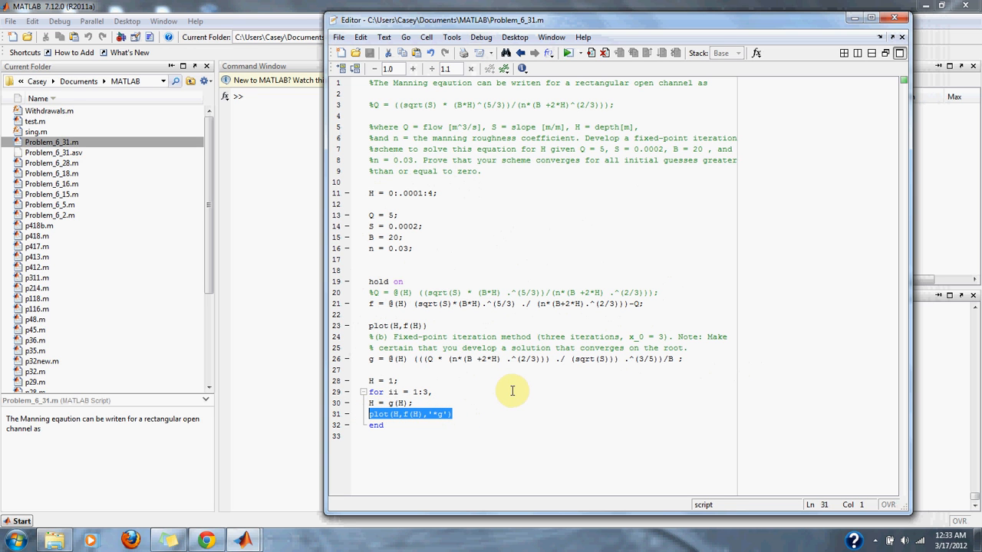
mouse_move(562, 249)
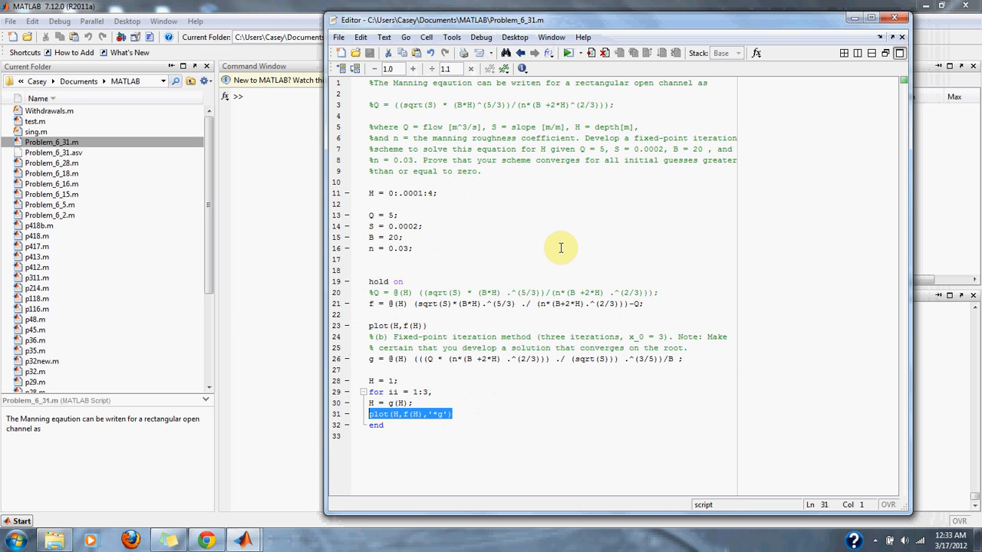
mouse_move(583, 107)
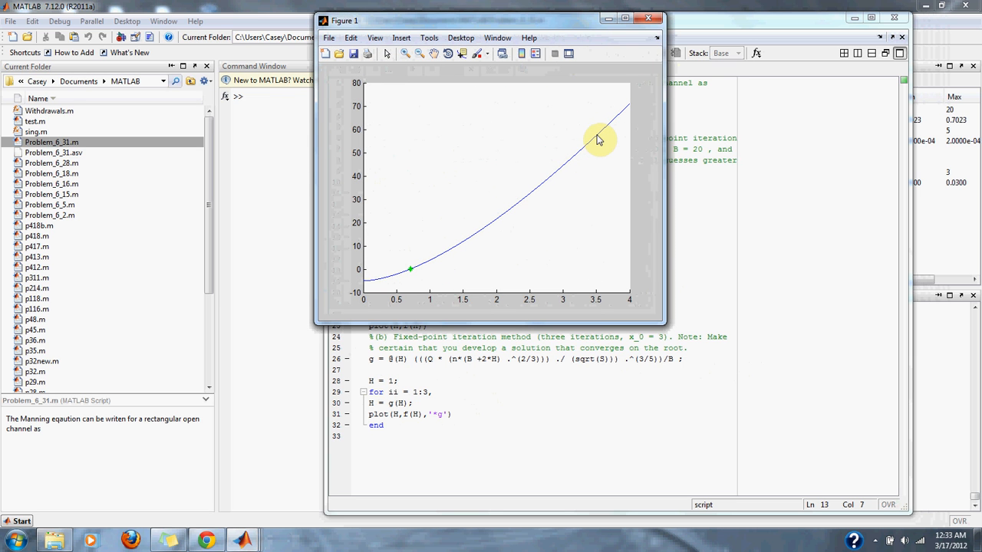
mouse_move(589, 149)
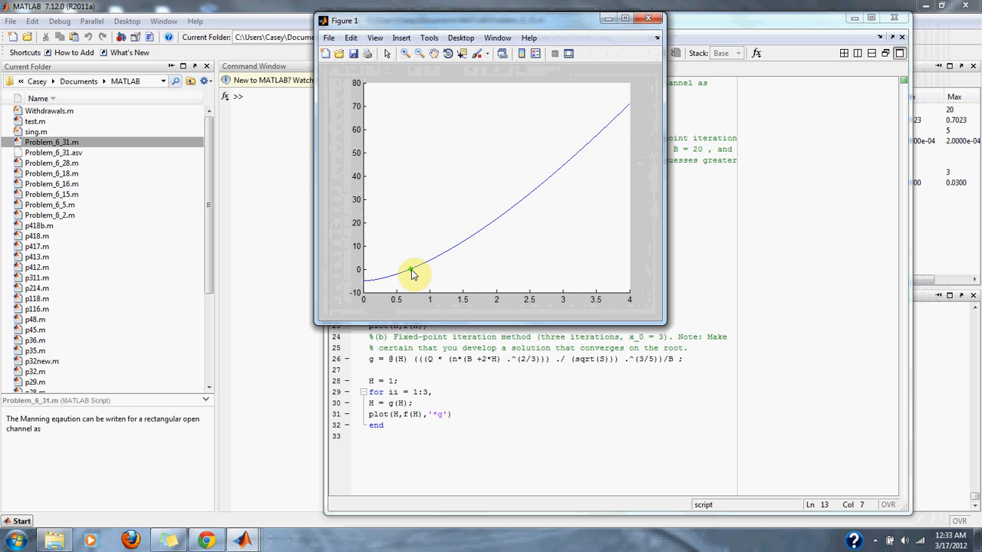
mouse_move(491, 156)
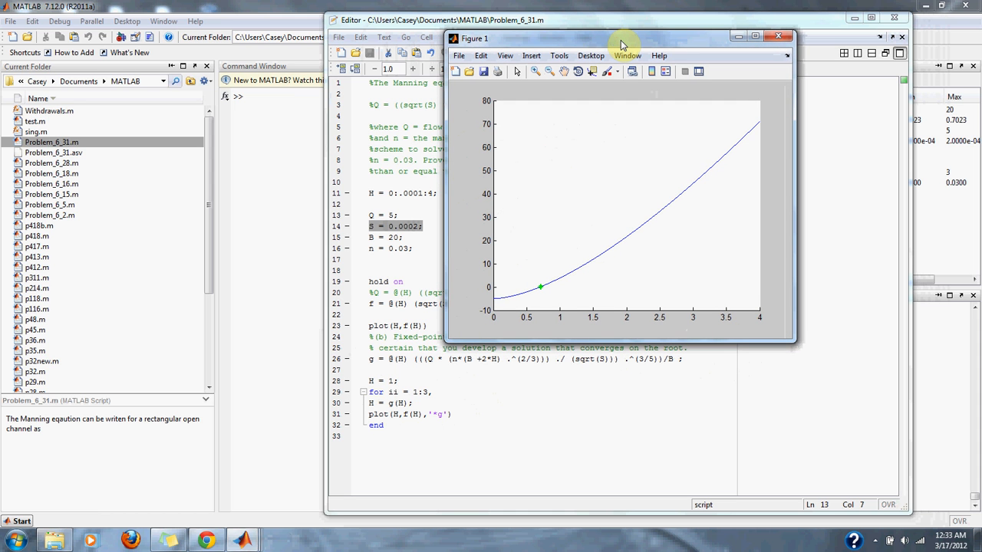
Move the Figure 1 plot aside and return to the Command Window to inspect results.
drag(621, 38, 668, 43)
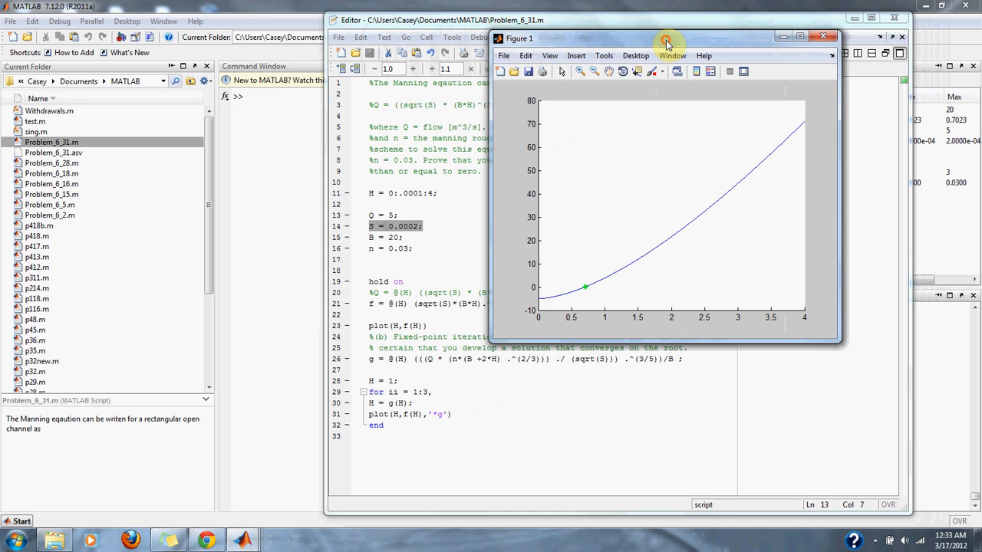
mouse_move(531, 123)
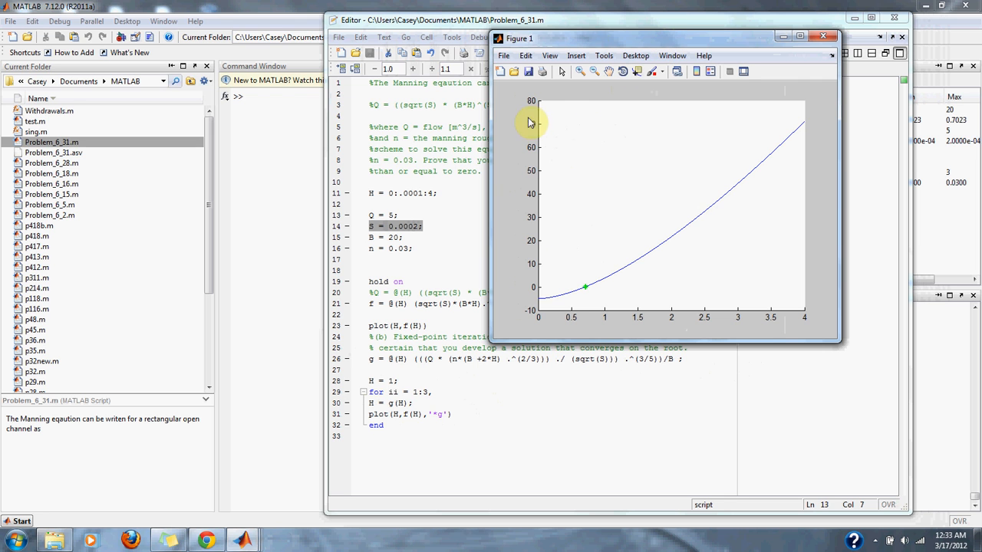
click(822, 37)
text(H)
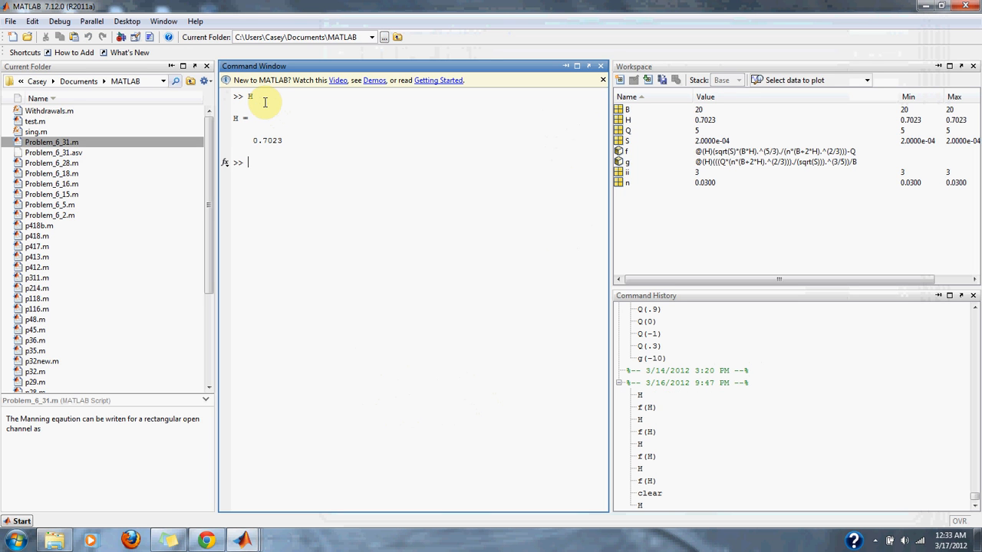
Begin entering f(H) in the Command Window to evaluate f at the computed root.
text(f)
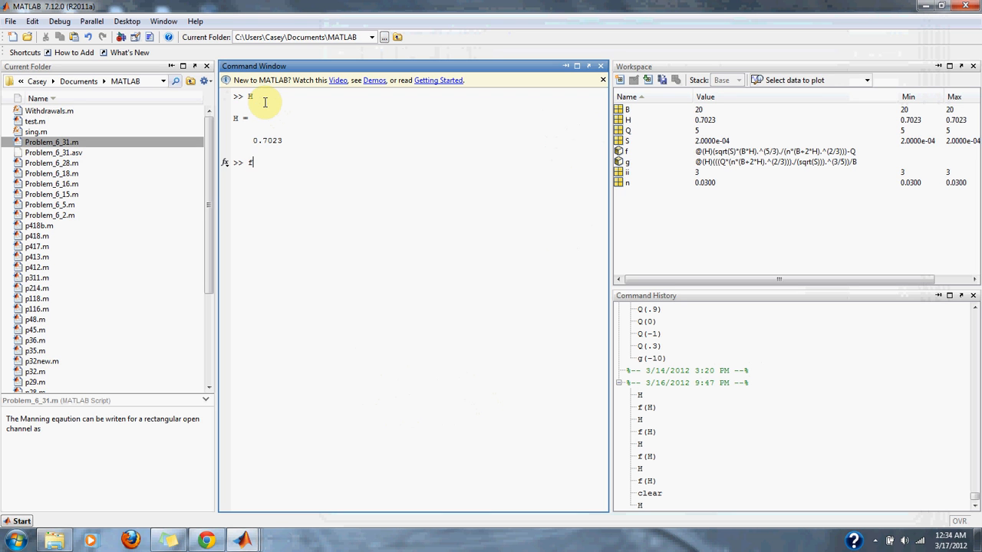
text((H)
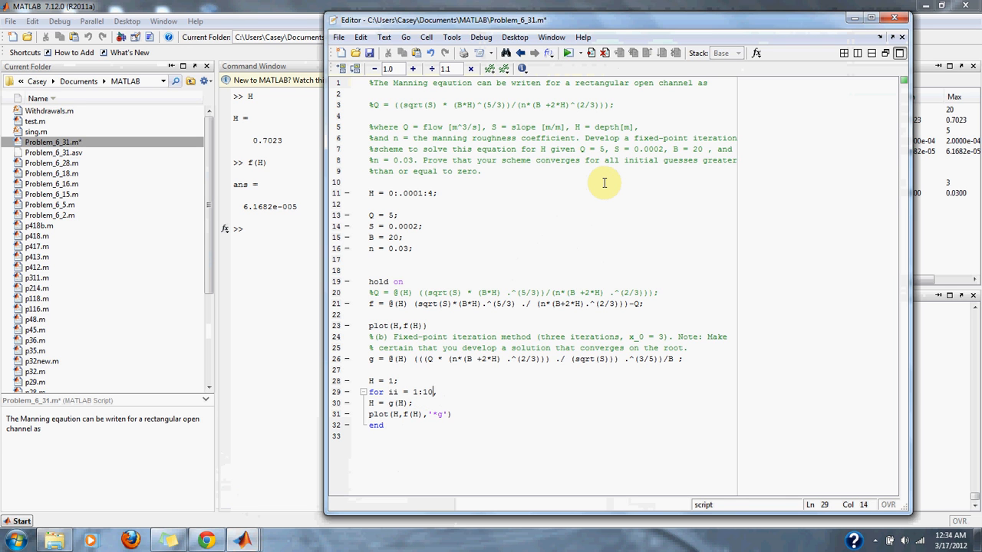
mouse_move(414, 366)
text(,)
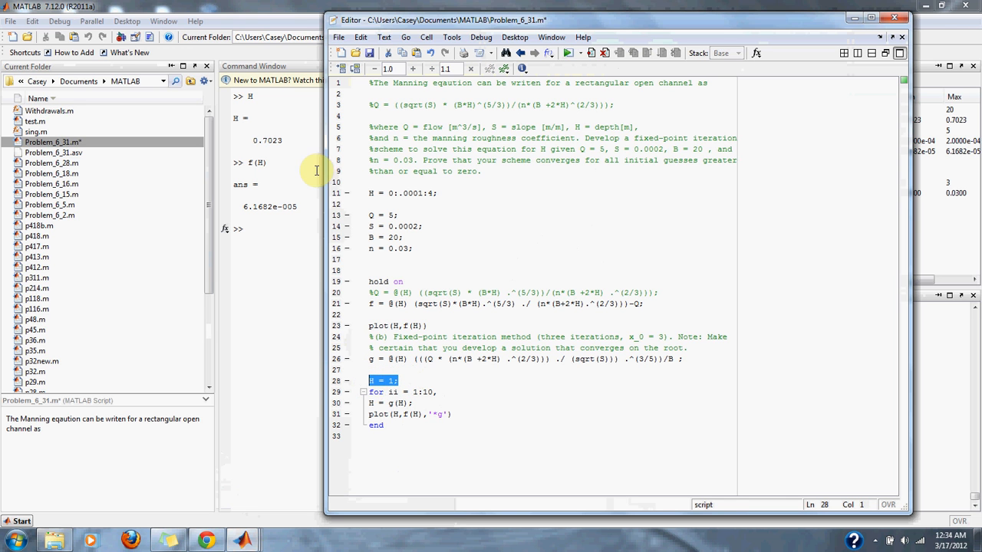
mouse_move(289, 141)
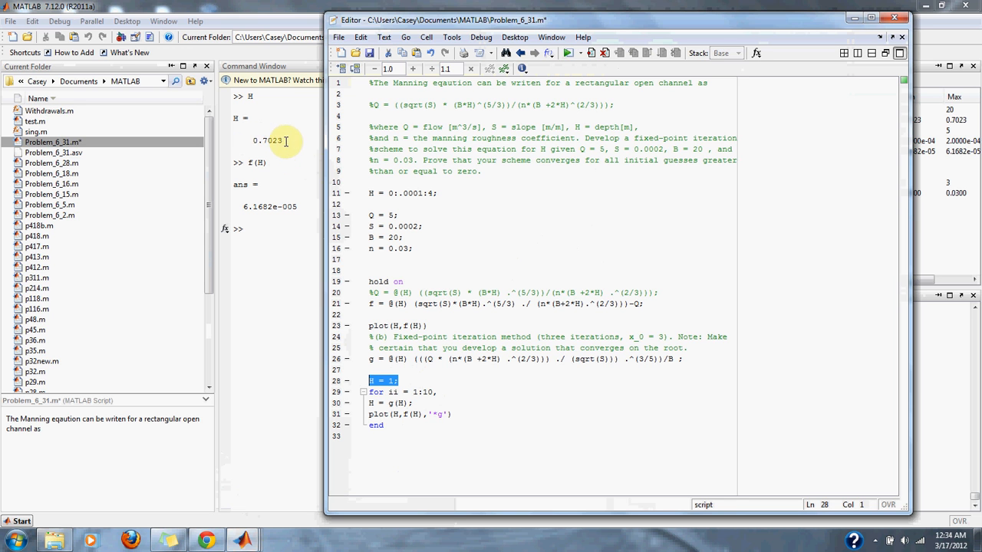
mouse_move(485, 199)
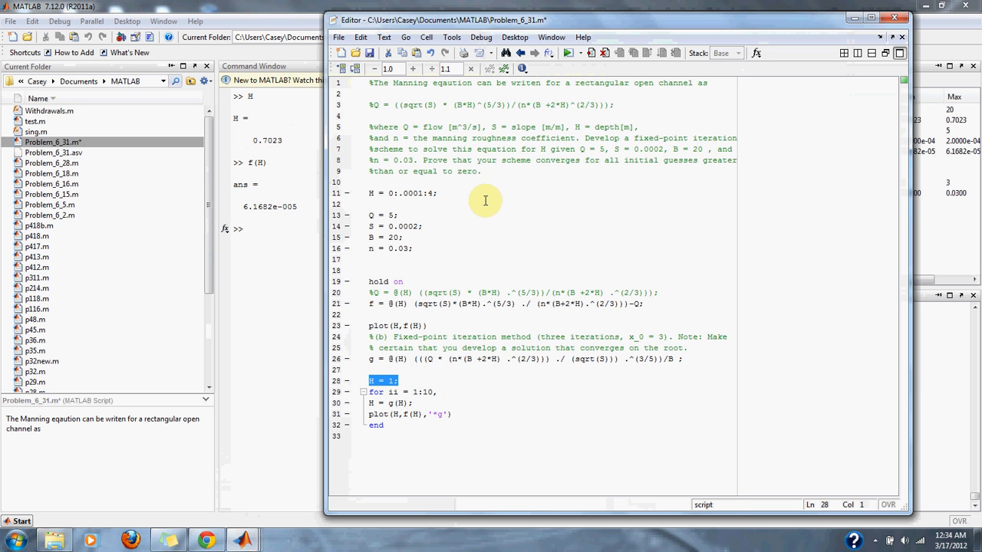
mouse_move(568, 52)
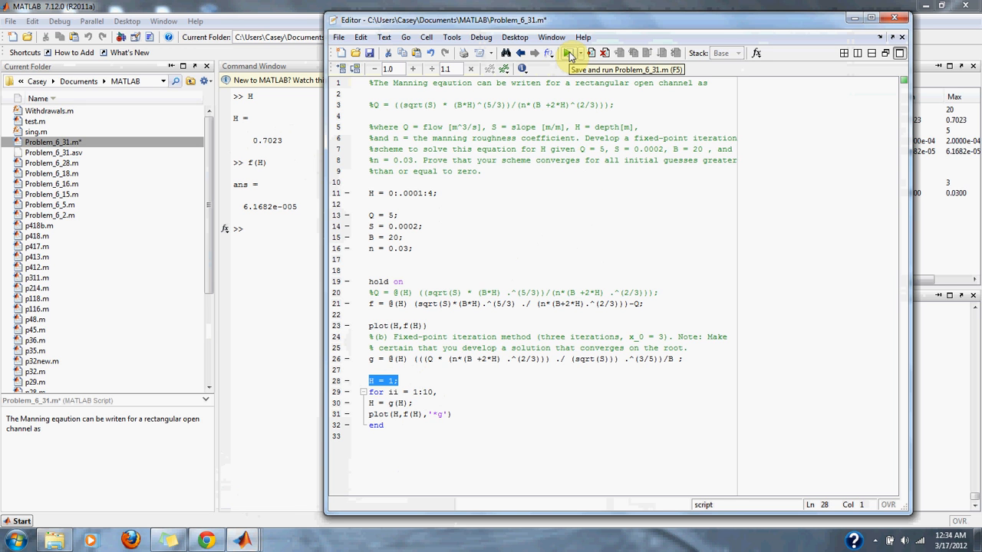
Save and rerun the script with 10 iterations, then bring the convergence plot forward.
click(568, 52)
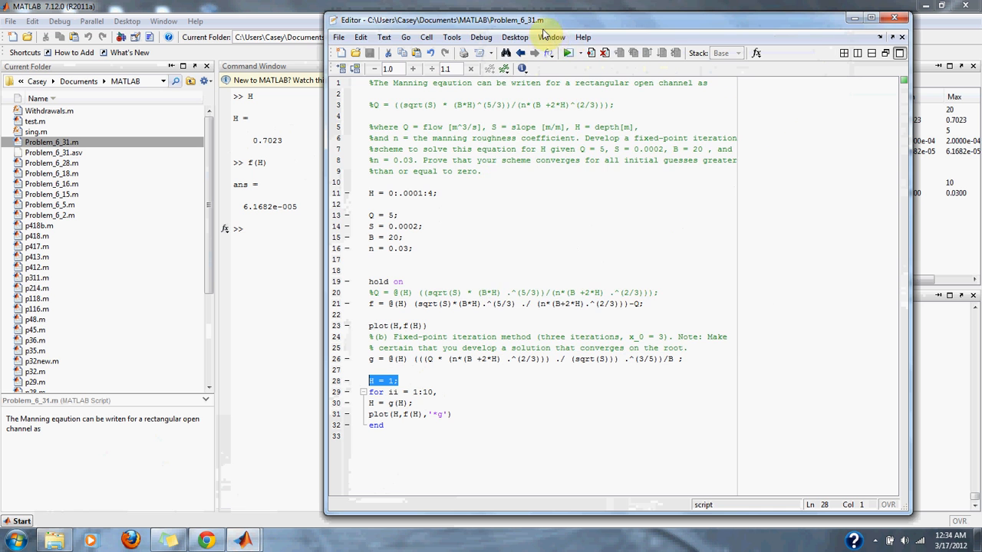
click(567, 52)
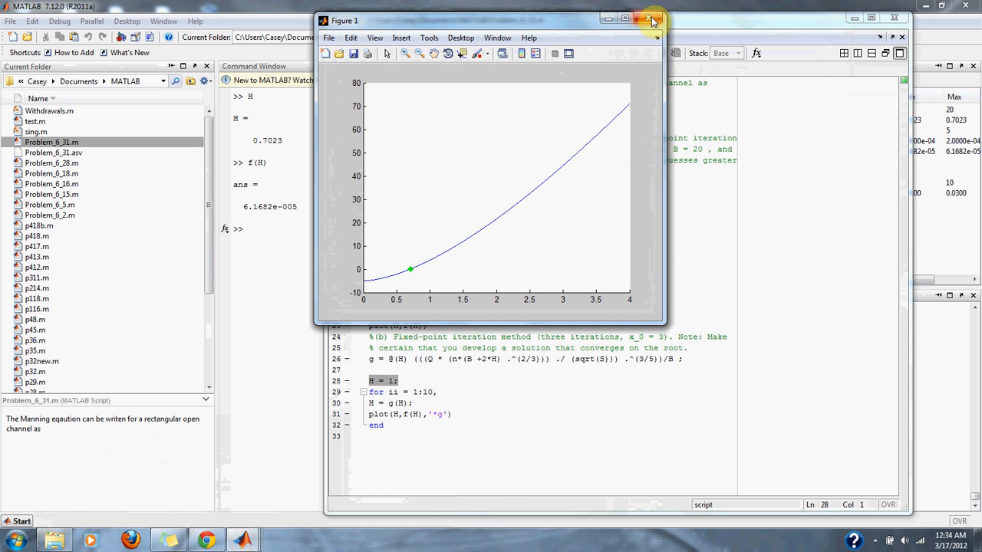
mouse_move(654, 19)
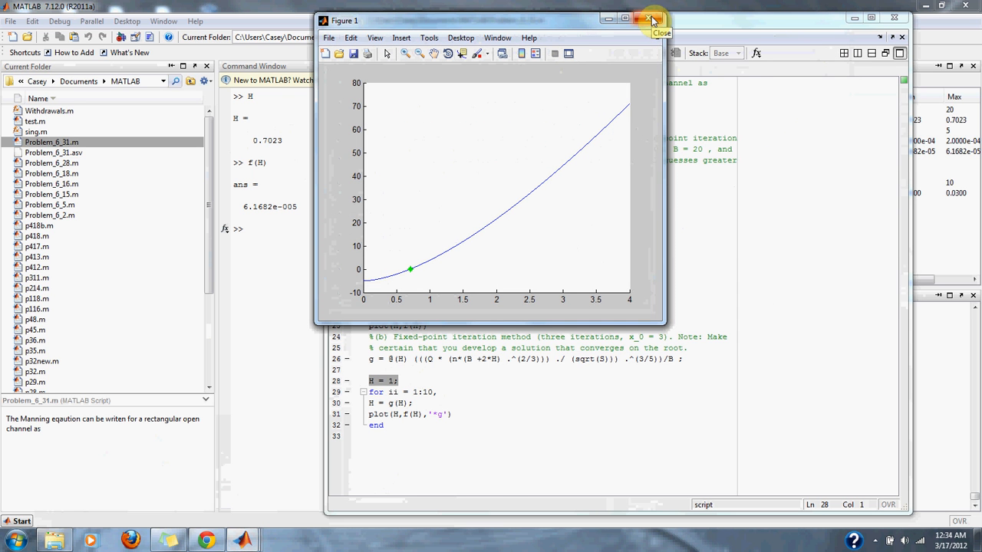
Close Figure 1 and confirm H = 0.7023 and f(H) = 0 in the Command Window.
click(651, 20)
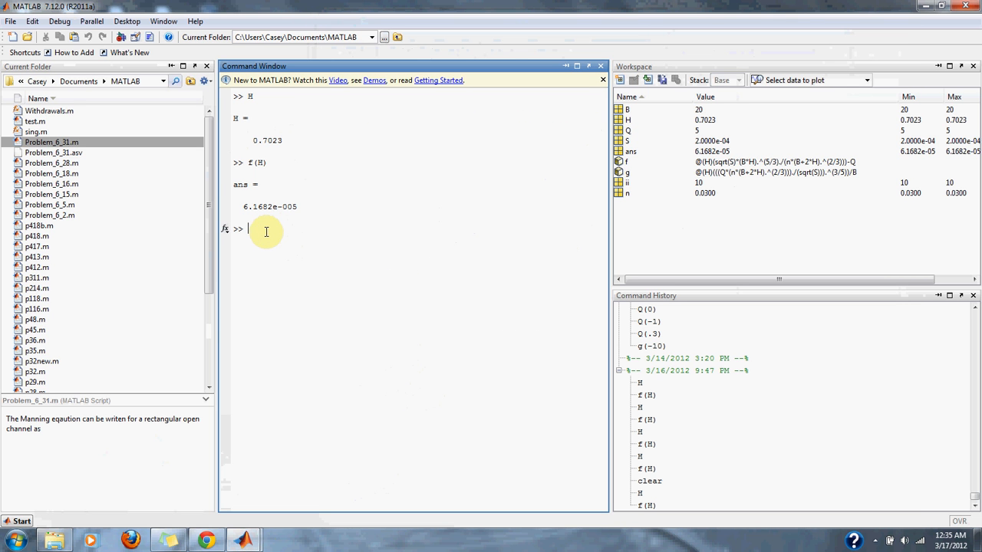
text(H)
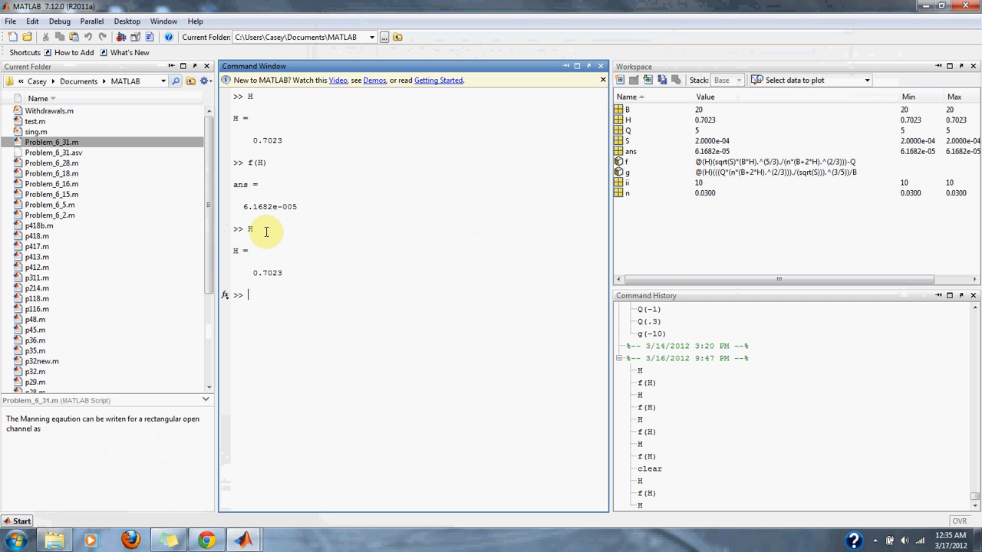
text(f(H))
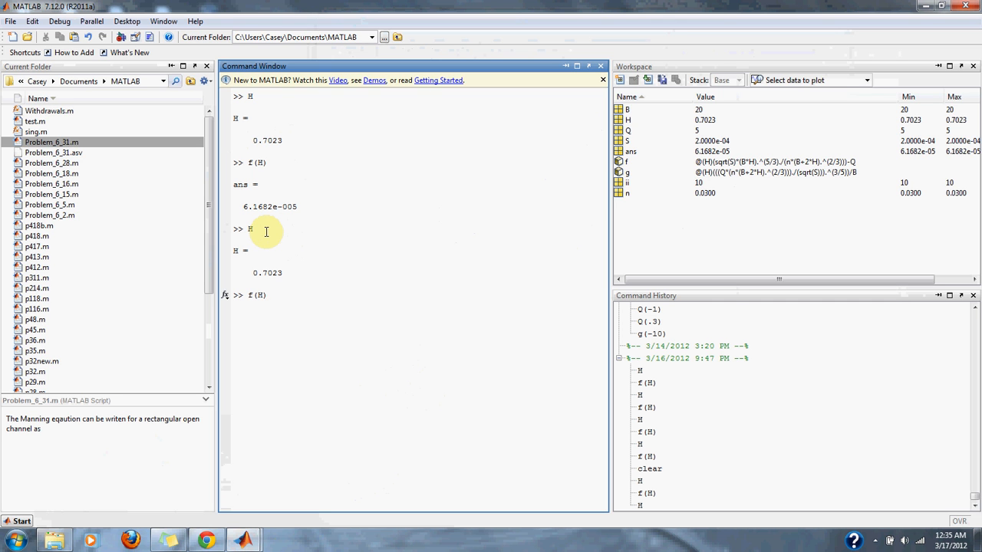
key(enter)
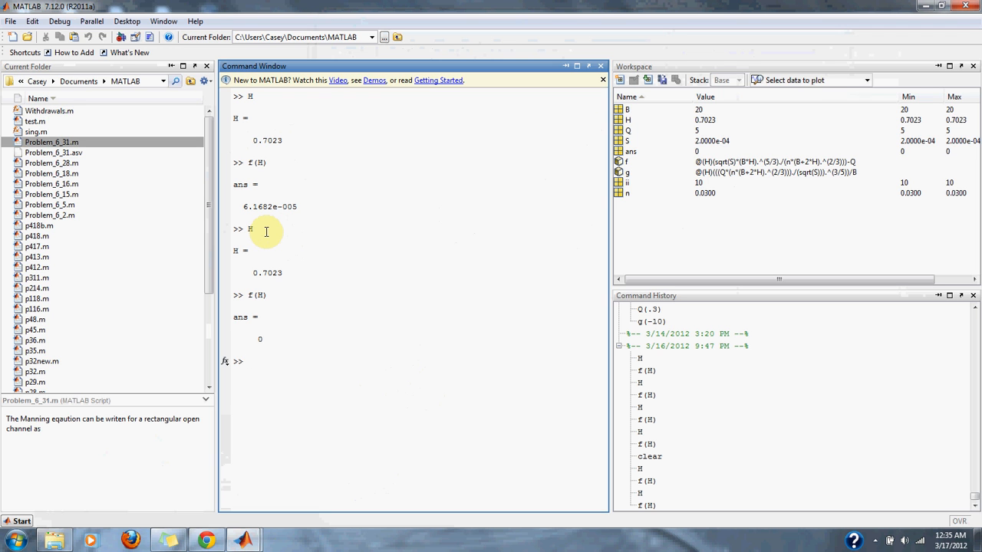
mouse_move(233, 494)
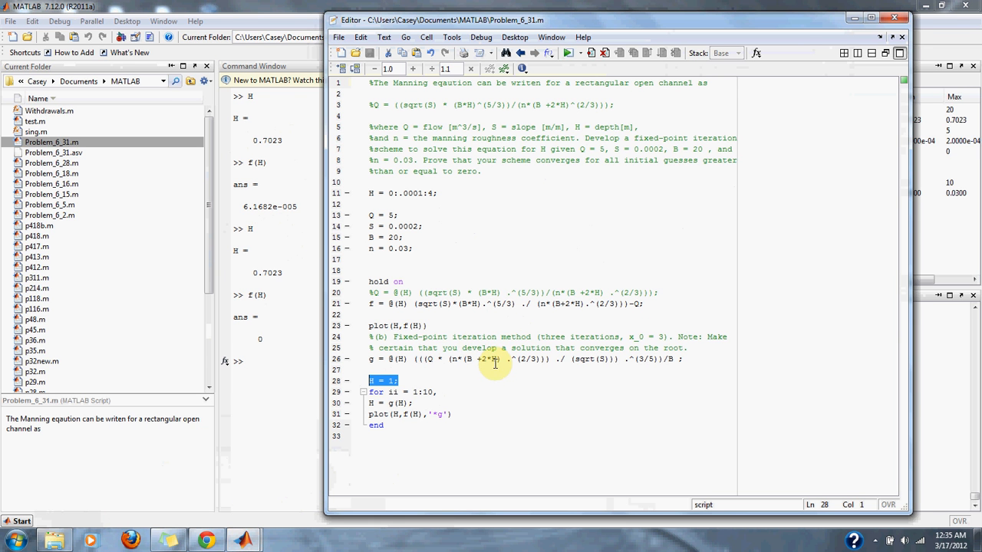
Refocus the Editor on the script near the initial guess line H = 1.
click(393, 380)
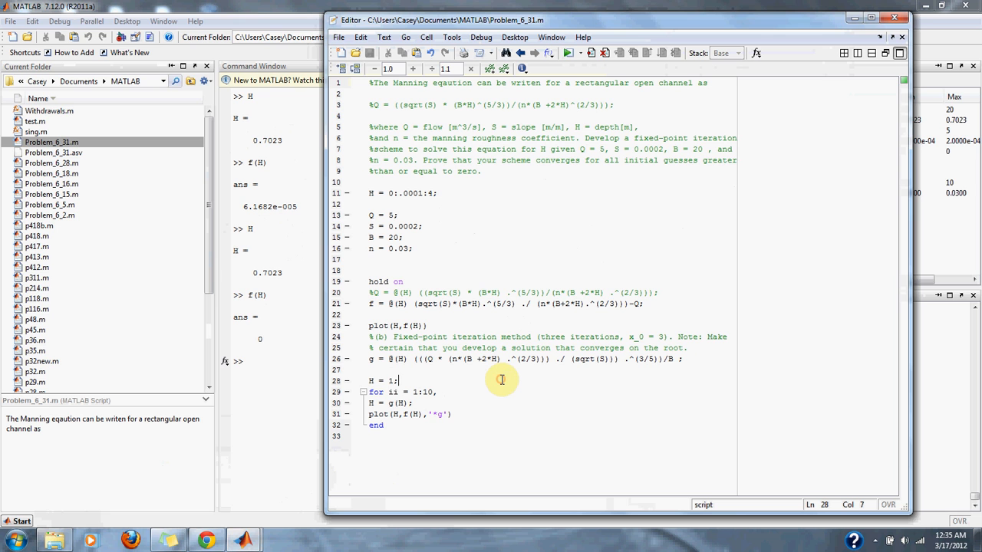